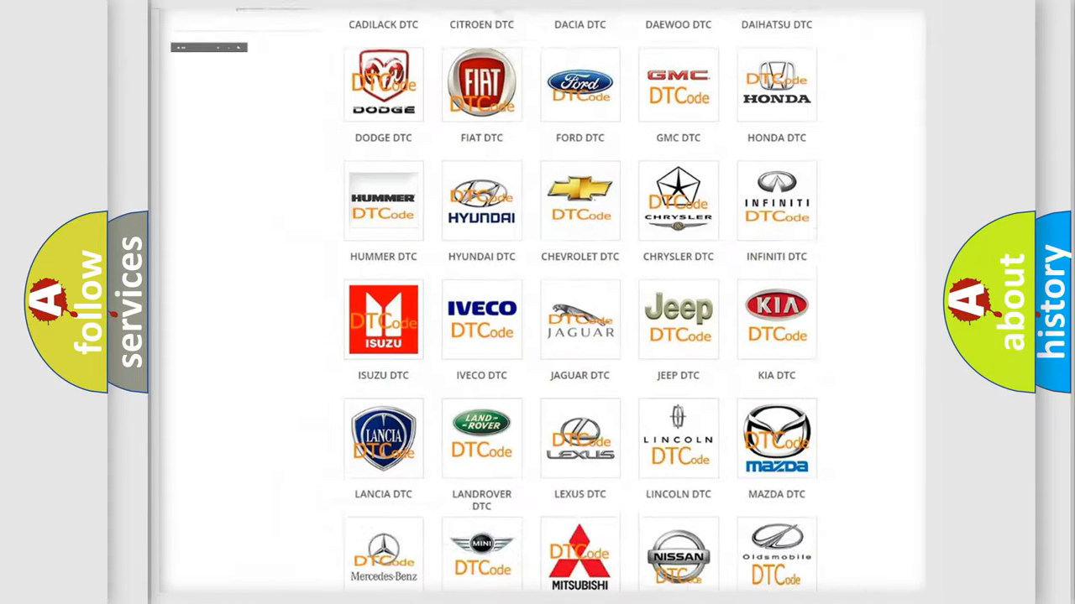
Step: Open the Alfa Romeo DTC code list and scroll through its B-, C- and P-series fault codes
scroll(up, 3)
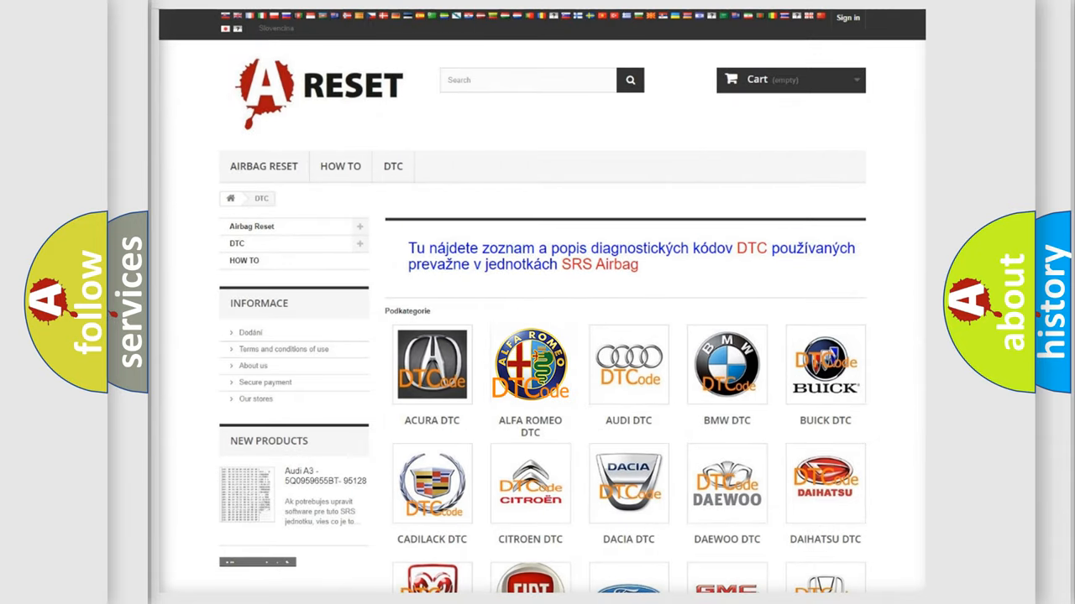
click(530, 364)
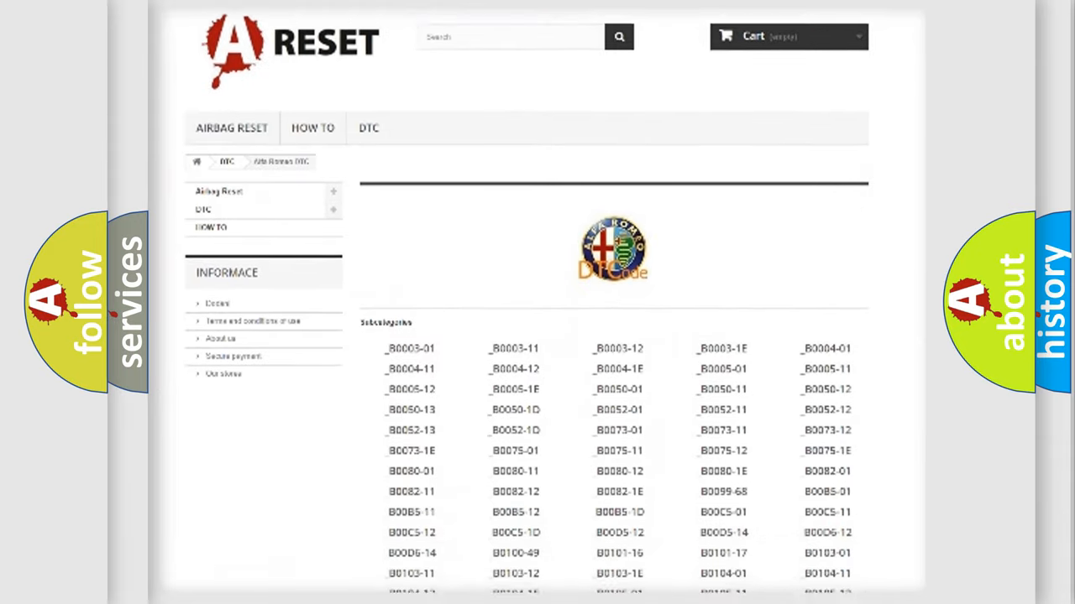
scroll(down, 3)
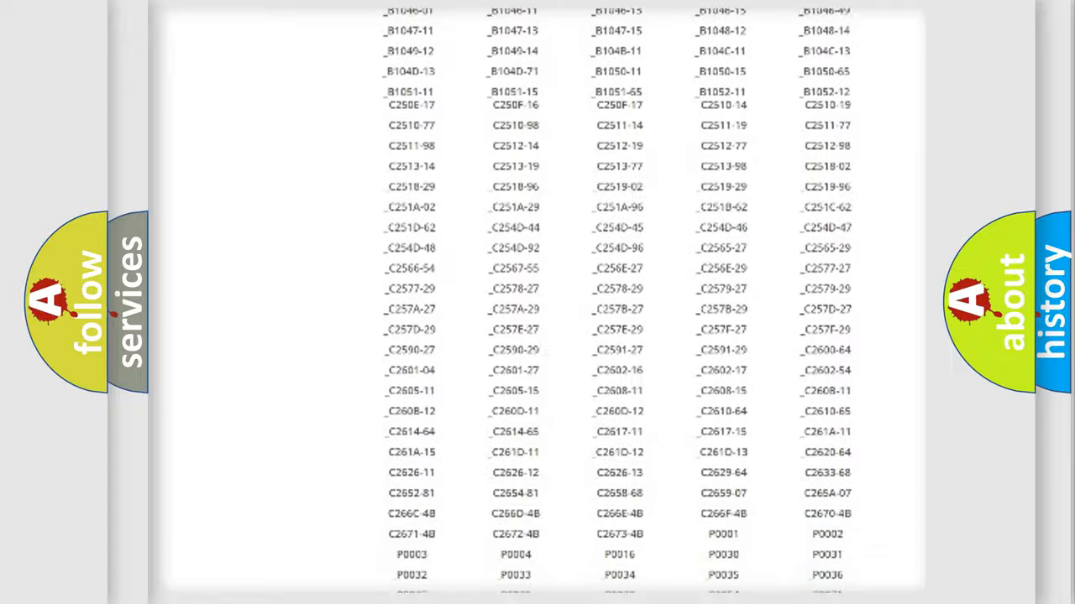
scroll(up, 3)
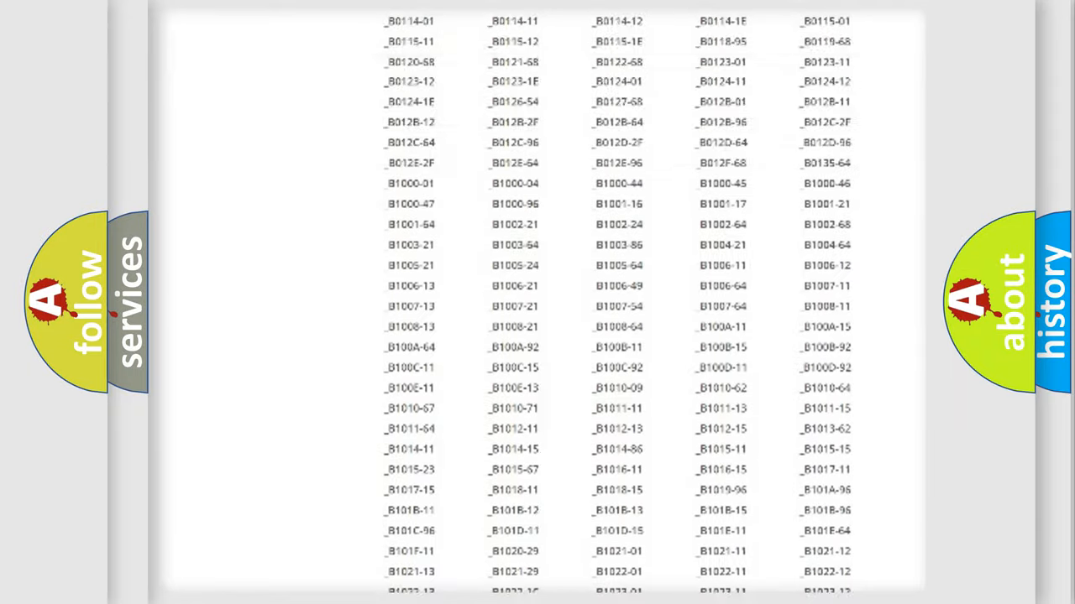
scroll(up, 3)
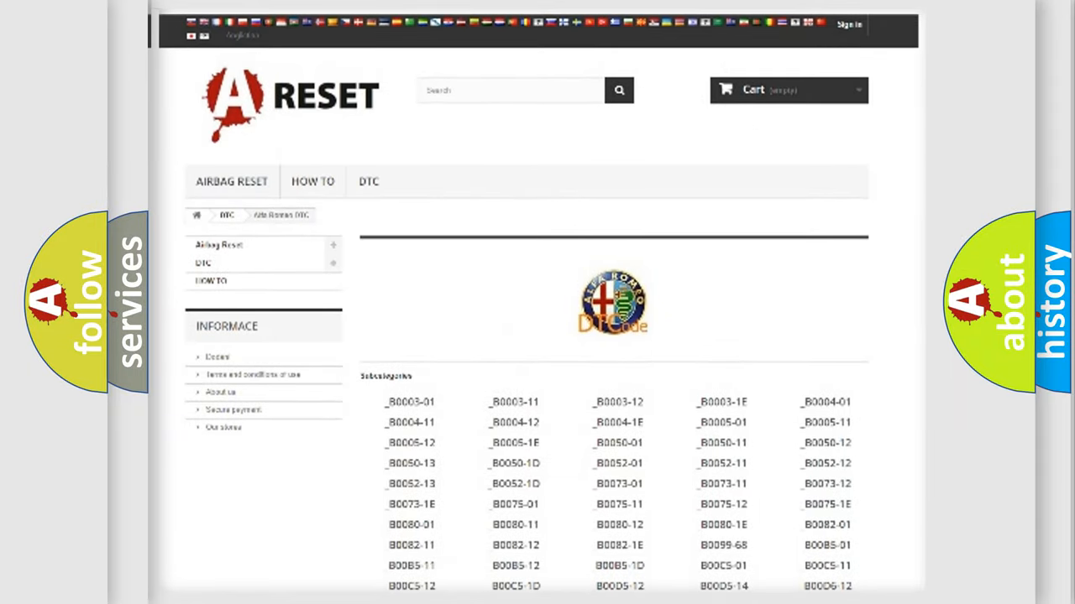